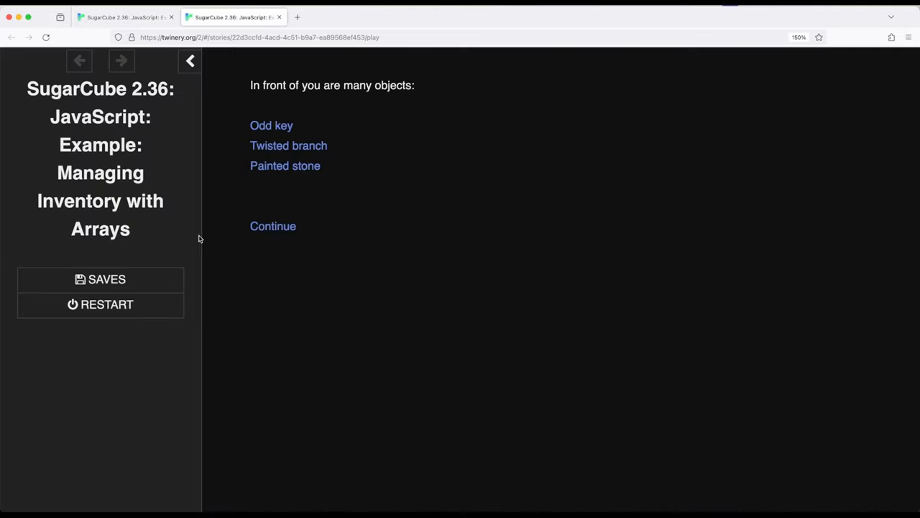
pyautogui.moveTo(314, 362)
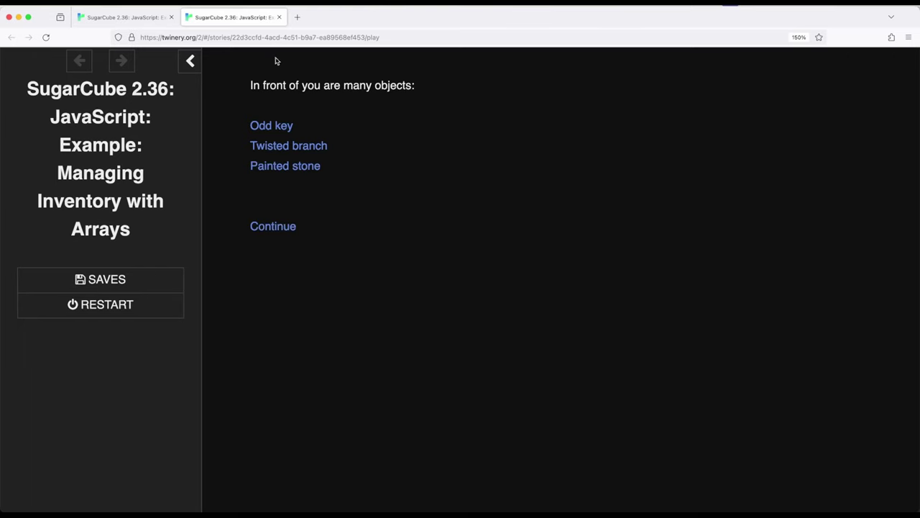
pyautogui.moveTo(278, 118)
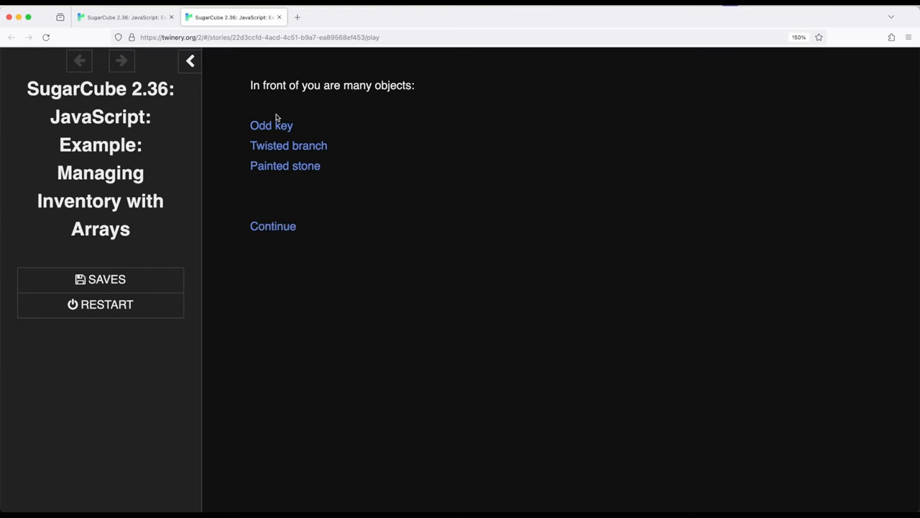
pyautogui.moveTo(284, 166)
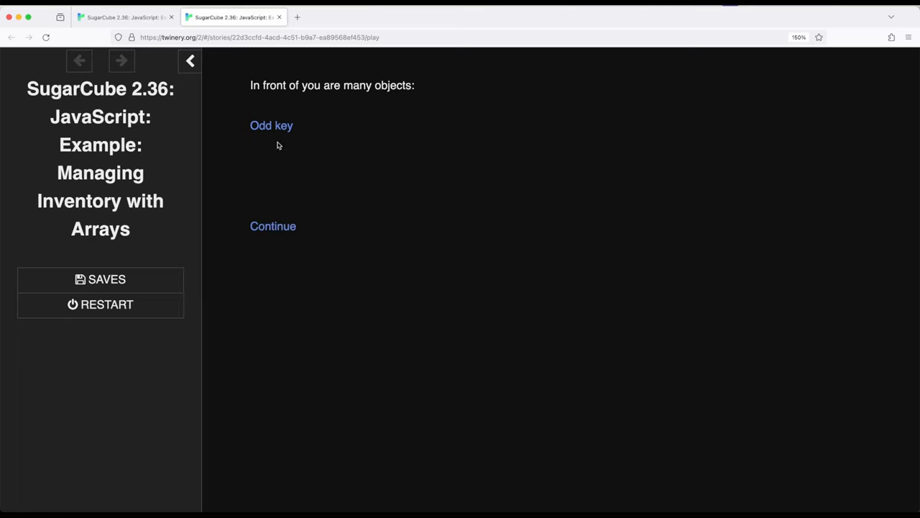
# - Collect the odd key, continue to the collected objects page and remove the odd key
pyautogui.click(270, 125)
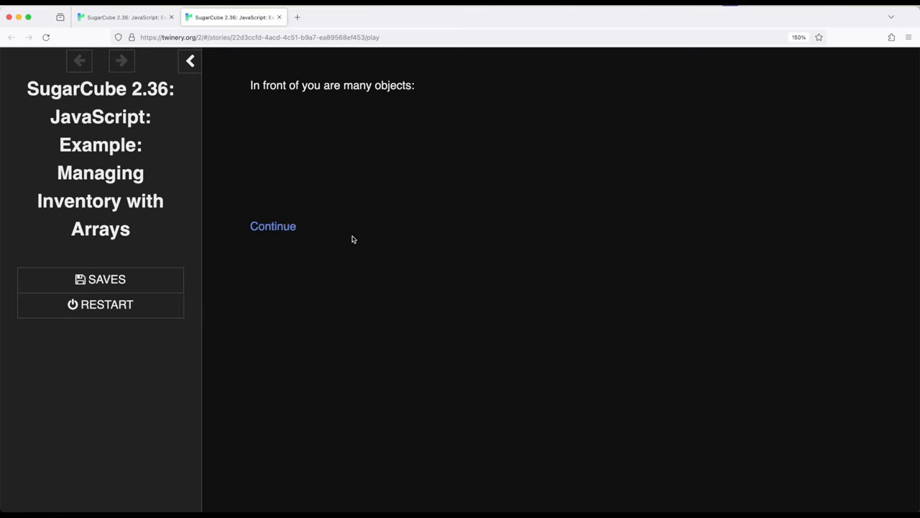
pyautogui.click(273, 226)
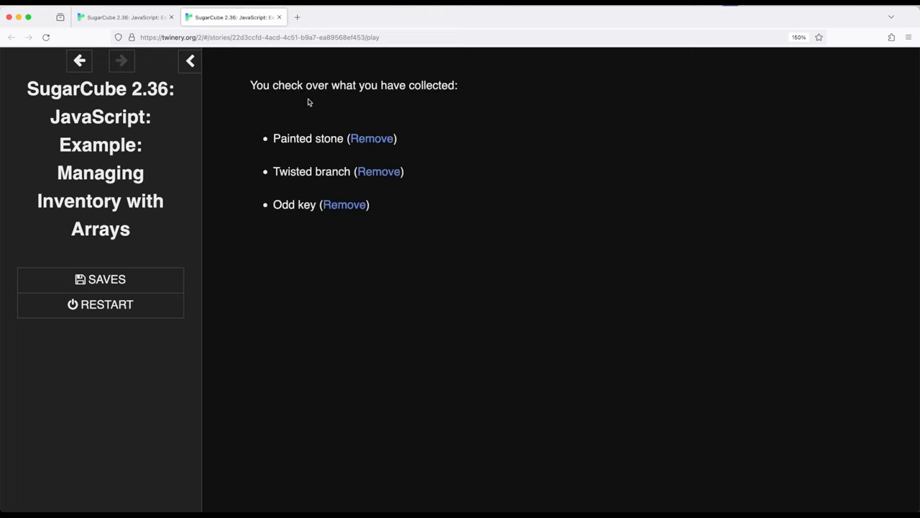
pyautogui.moveTo(288, 232)
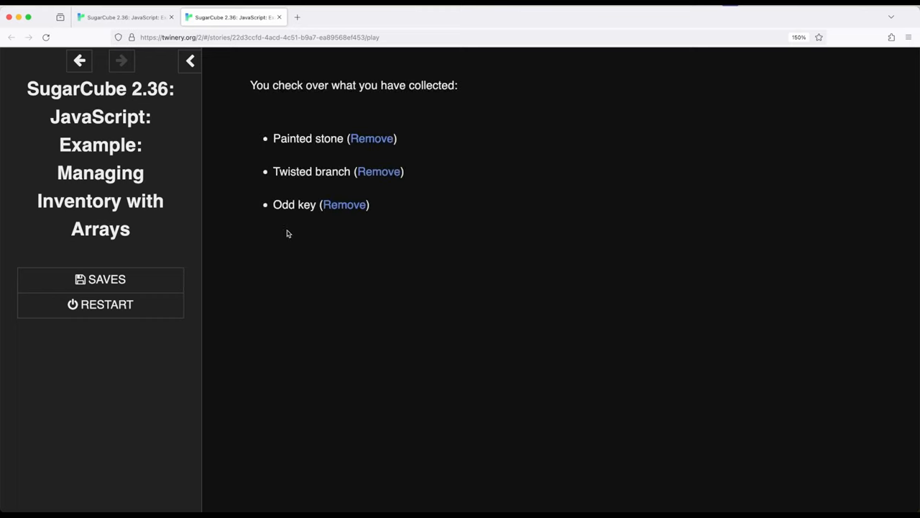
pyautogui.moveTo(346, 148)
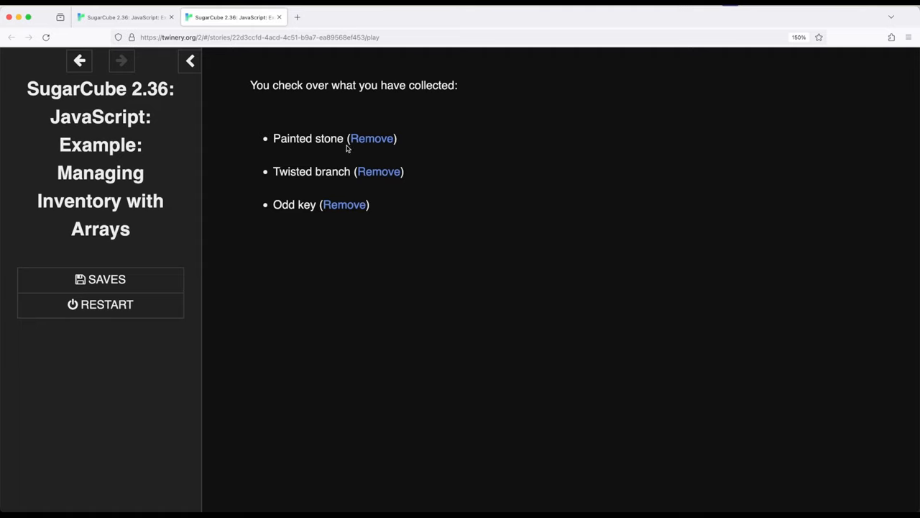
pyautogui.moveTo(345, 204)
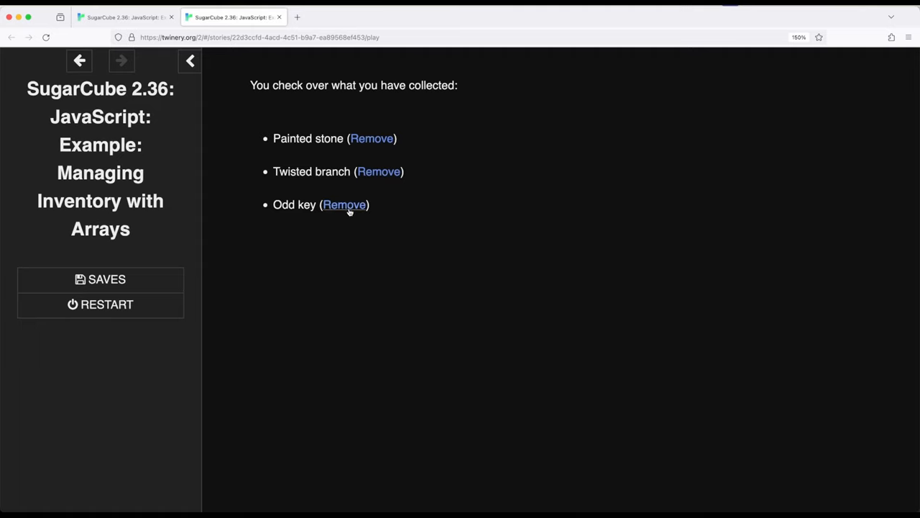
pyautogui.click(345, 204)
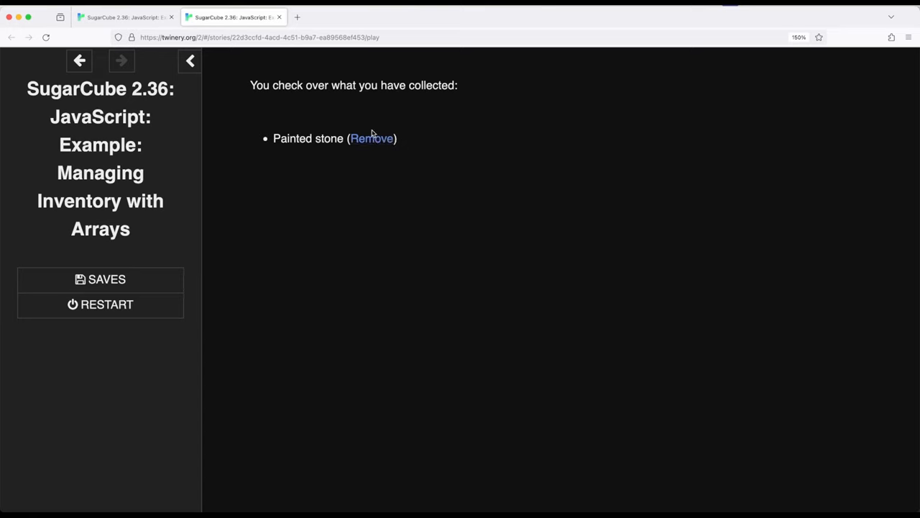
# - Remove the painted stone from the collected list
pyautogui.click(371, 138)
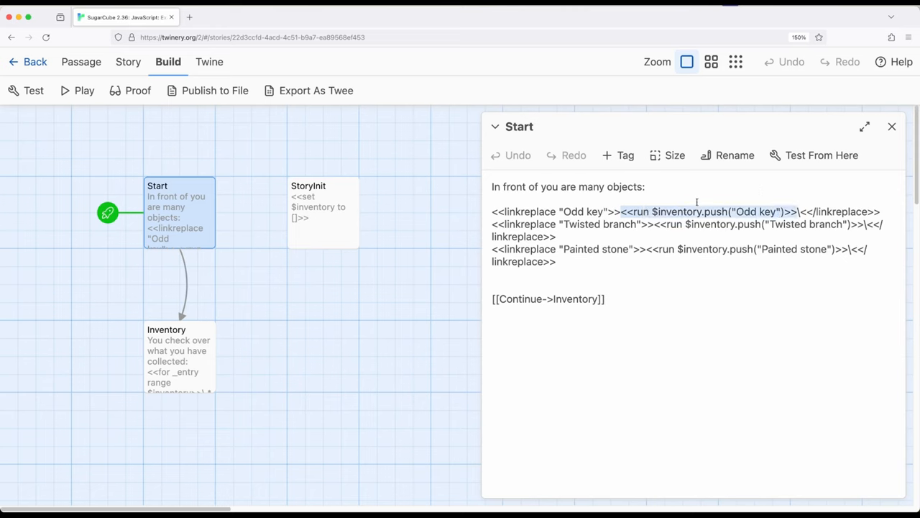
pyautogui.moveTo(785, 275)
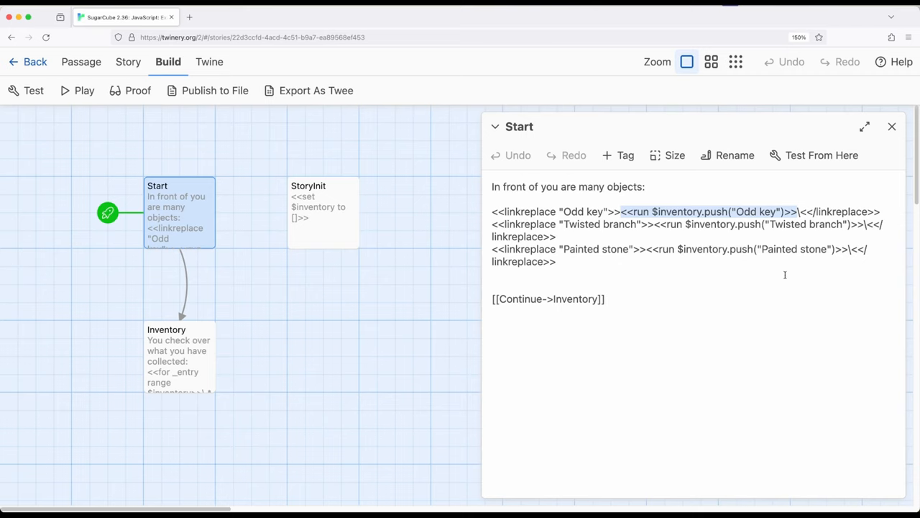
pyautogui.moveTo(653, 341)
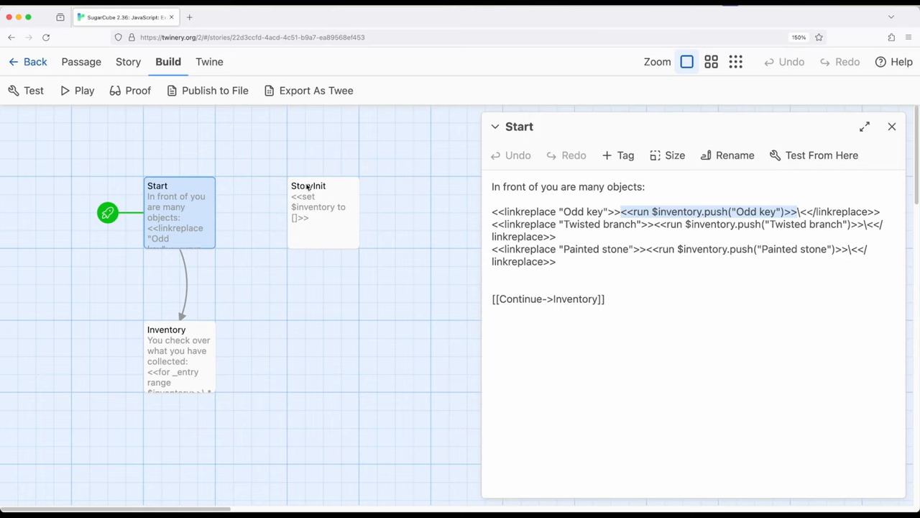
pyautogui.moveTo(314, 248)
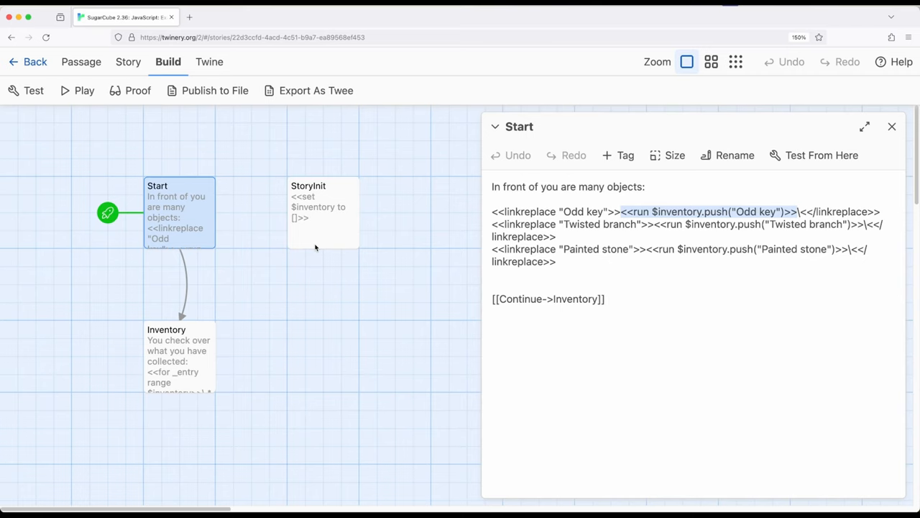
pyautogui.click(322, 213)
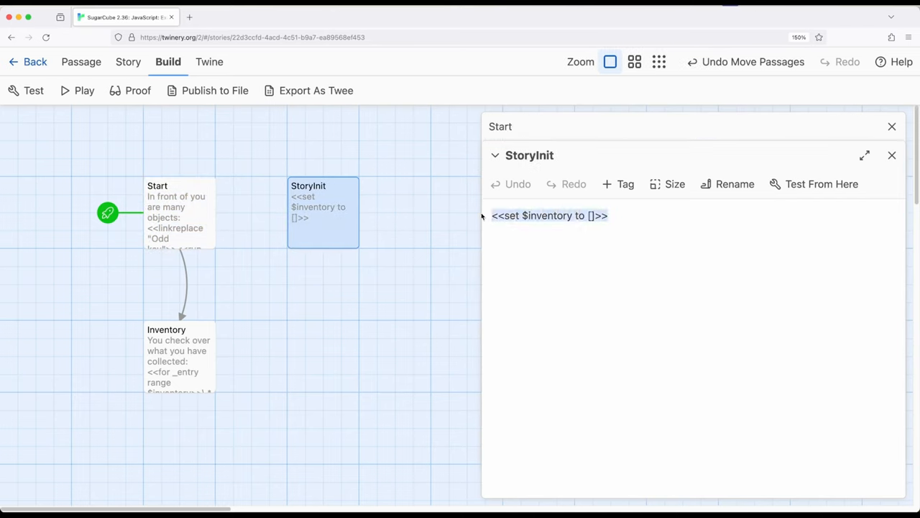
pyautogui.click(591, 216)
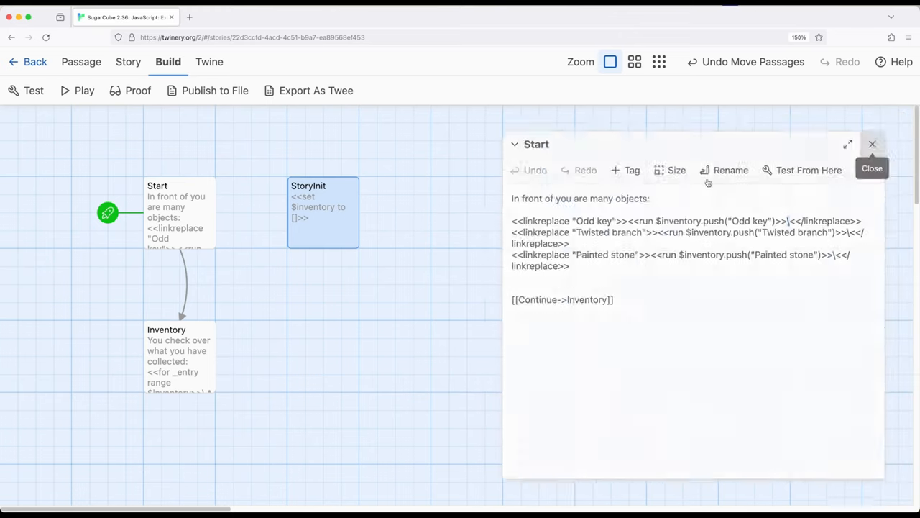
# - Close the Start passage to return to the story map
pyautogui.click(178, 357)
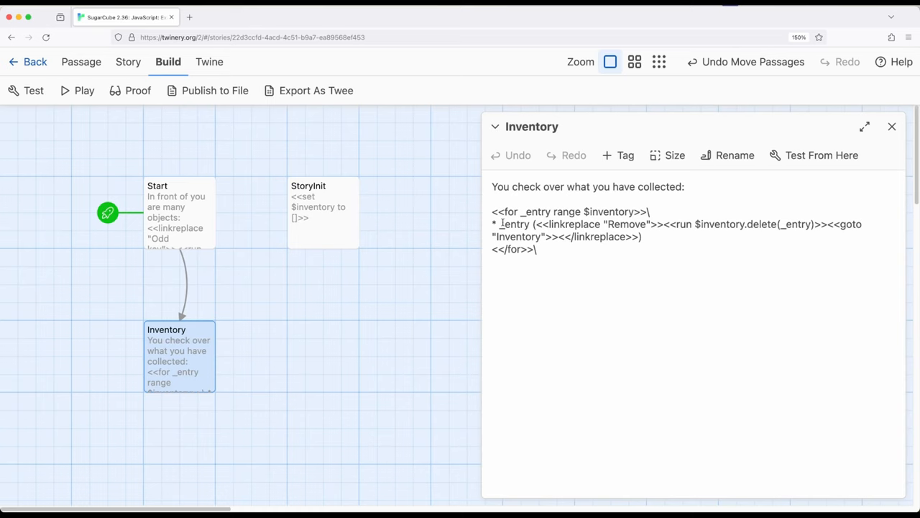
# - Work in the Inventory passage's for loop with its Remove link running $inventory.delete(_entry)
pyautogui.click(538, 248)
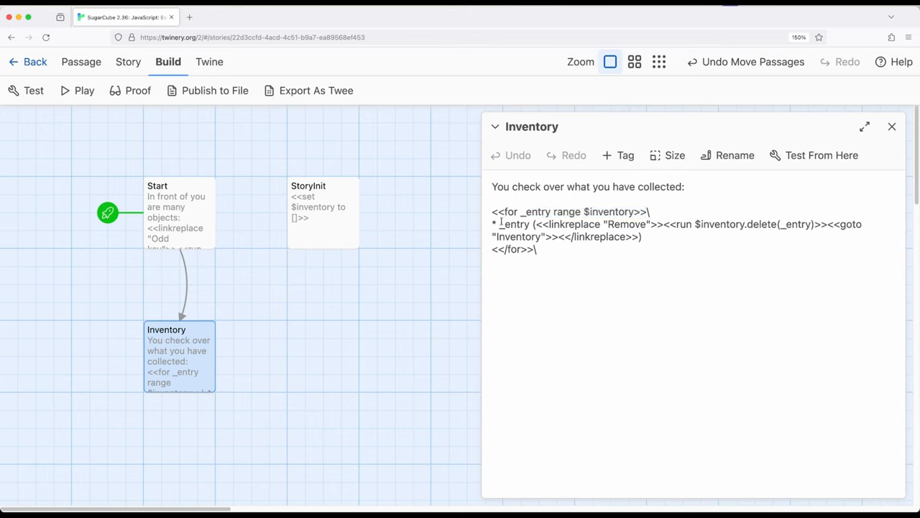
pyautogui.doubleClick(514, 225)
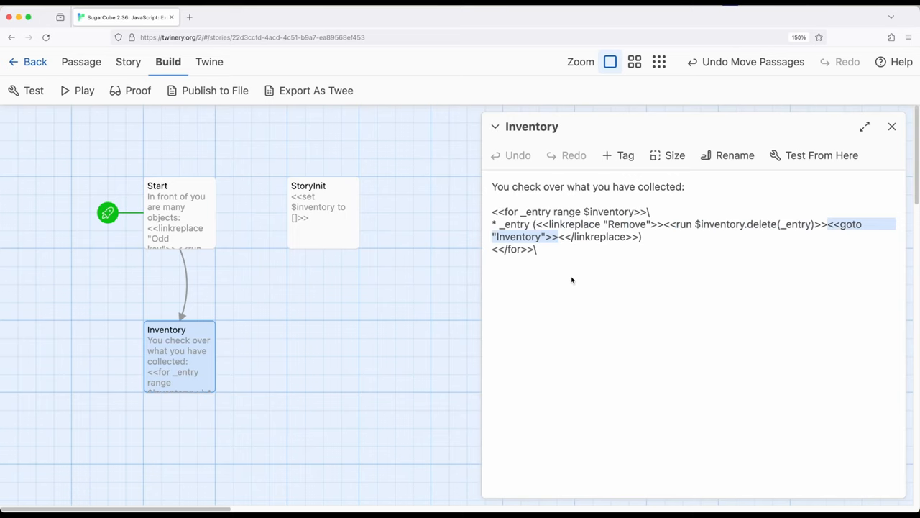
pyautogui.moveTo(542, 139)
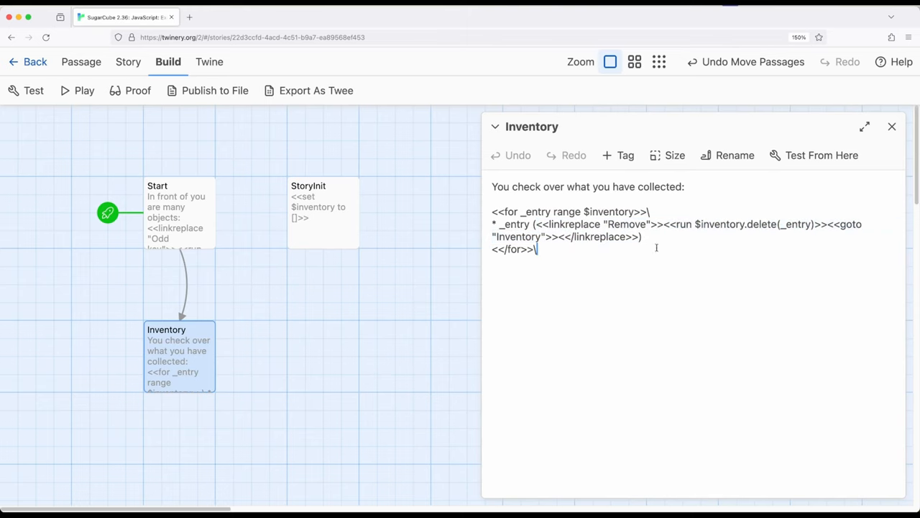
# - Play the story, pick up the twisted branch and painted stone, and continue to the inventory
pyautogui.click(891, 127)
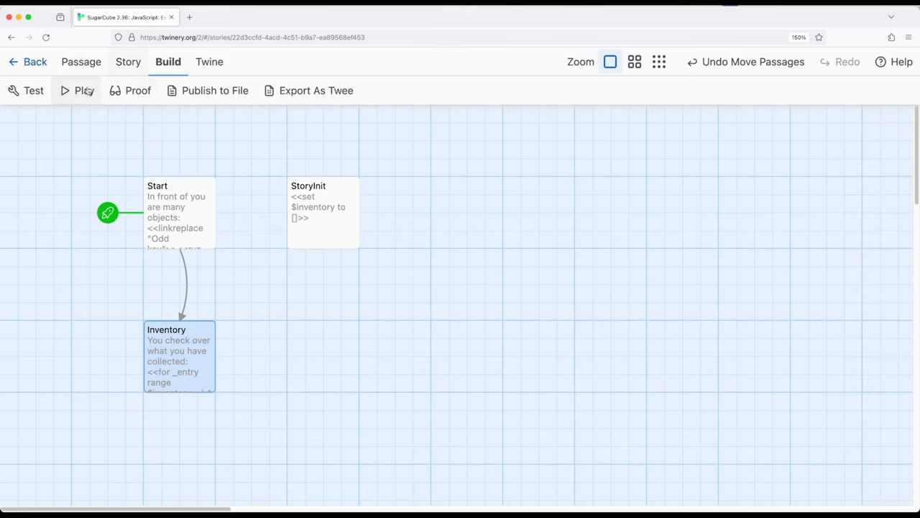
pyautogui.click(83, 89)
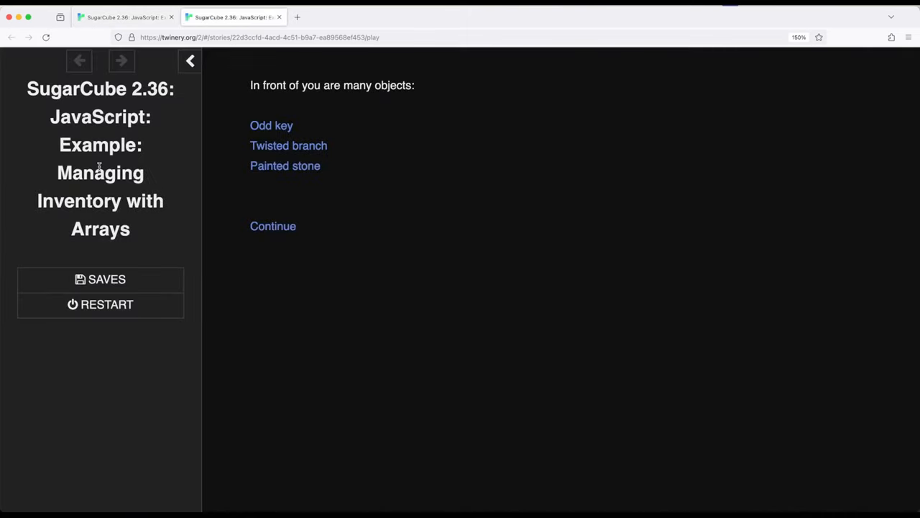
pyautogui.moveTo(288, 145)
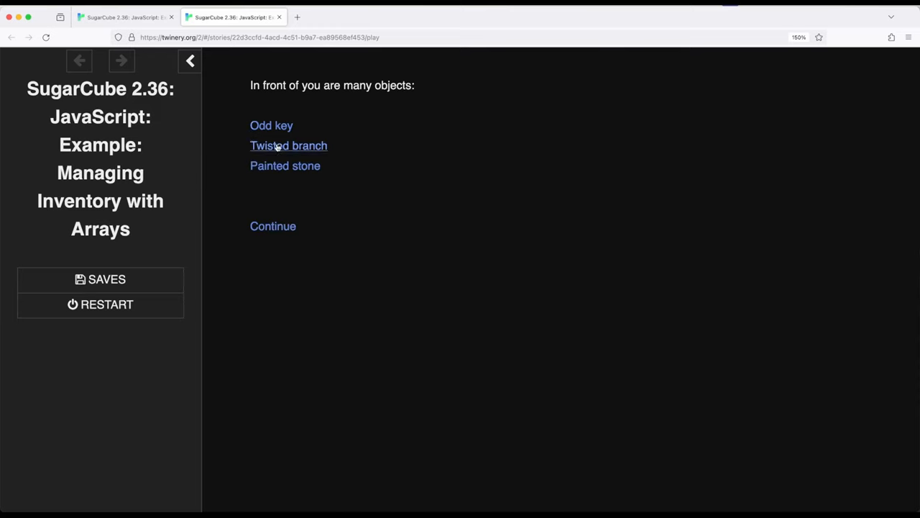
pyautogui.click(287, 145)
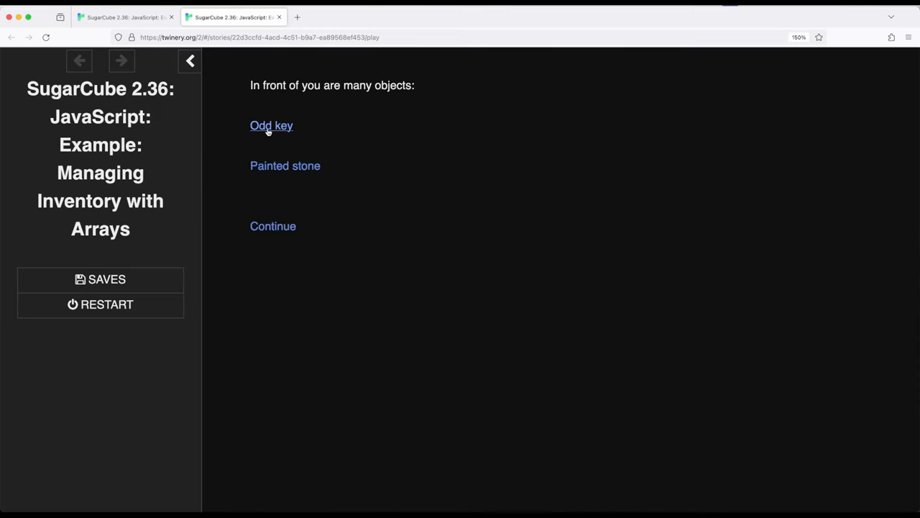
pyautogui.click(285, 166)
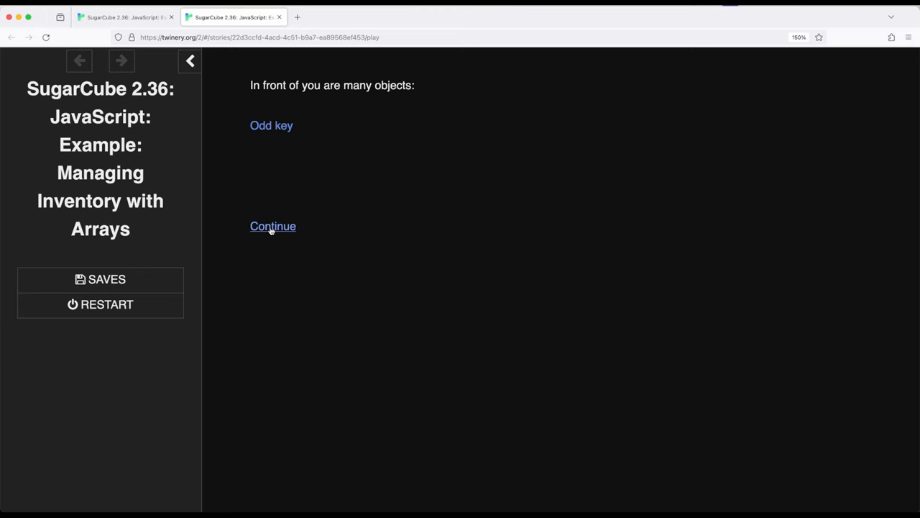
pyautogui.click(273, 225)
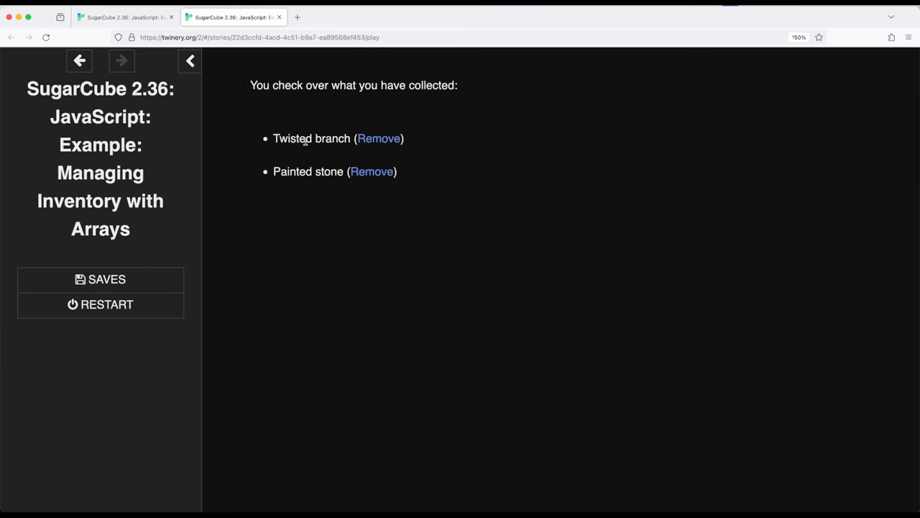
pyautogui.moveTo(295, 170)
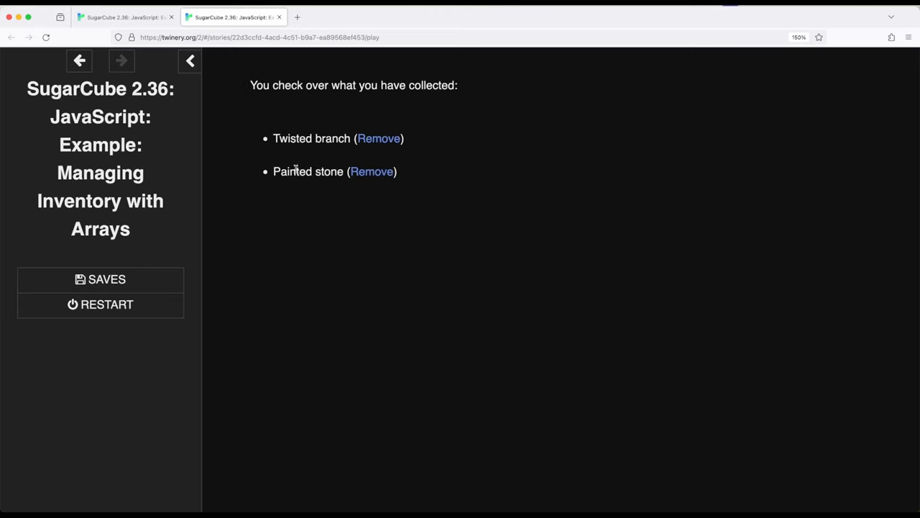
# - Remove the painted stone then the twisted branch, leaving the inventory empty
pyautogui.click(371, 171)
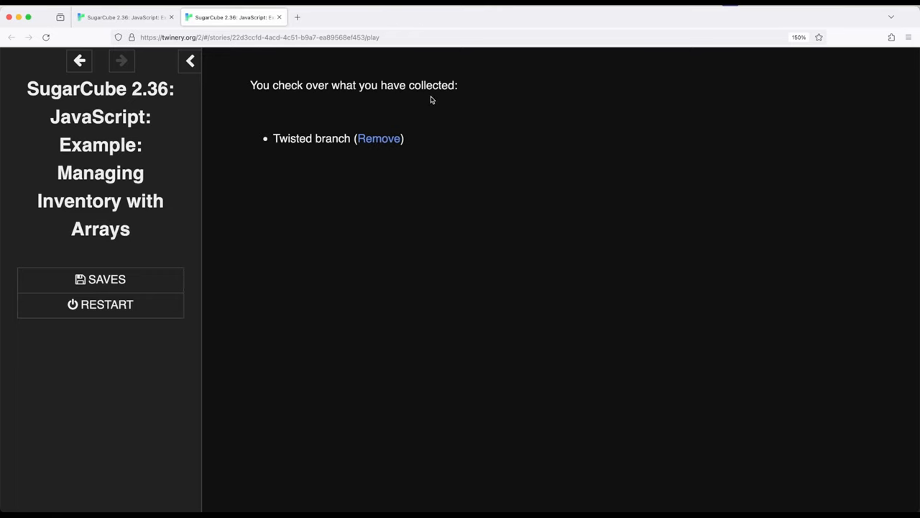
pyautogui.moveTo(399, 191)
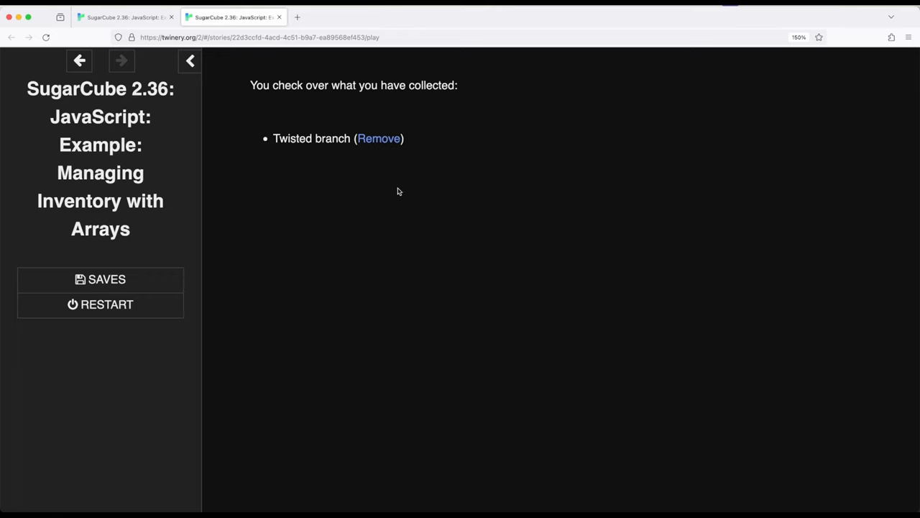
pyautogui.click(378, 138)
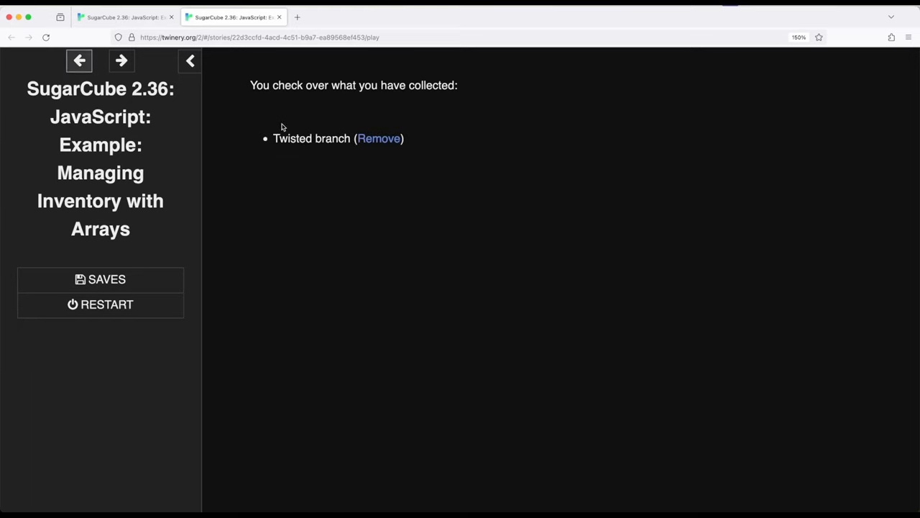
pyautogui.moveTo(378, 138)
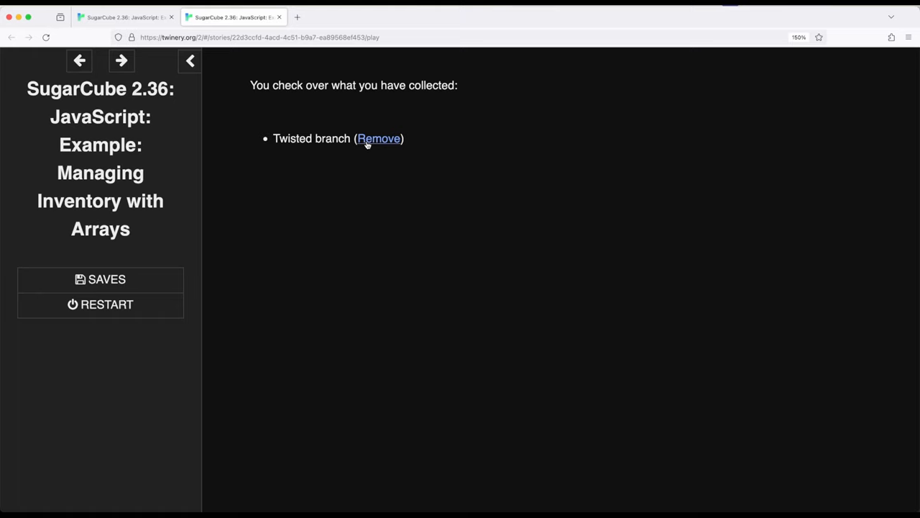
pyautogui.click(378, 138)
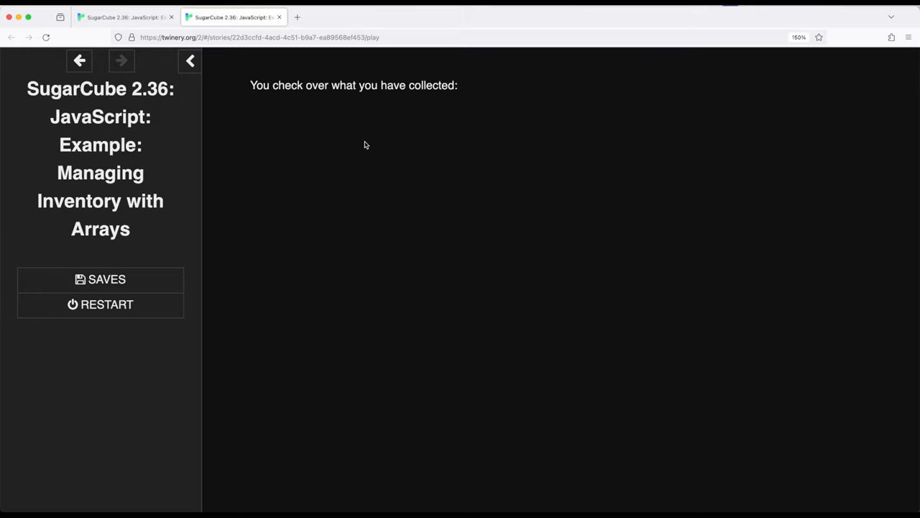
# - Close the play tab and clear the selection on the story map
pyautogui.click(279, 17)
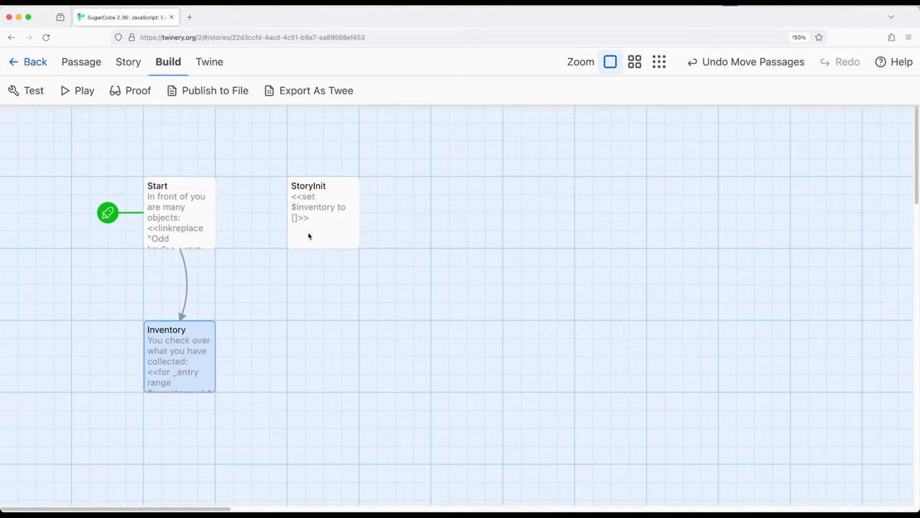
pyautogui.click(276, 302)
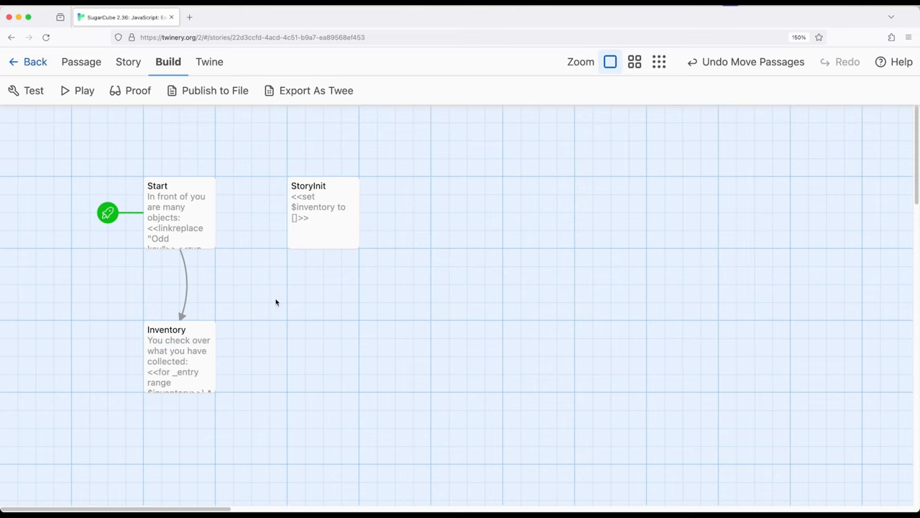